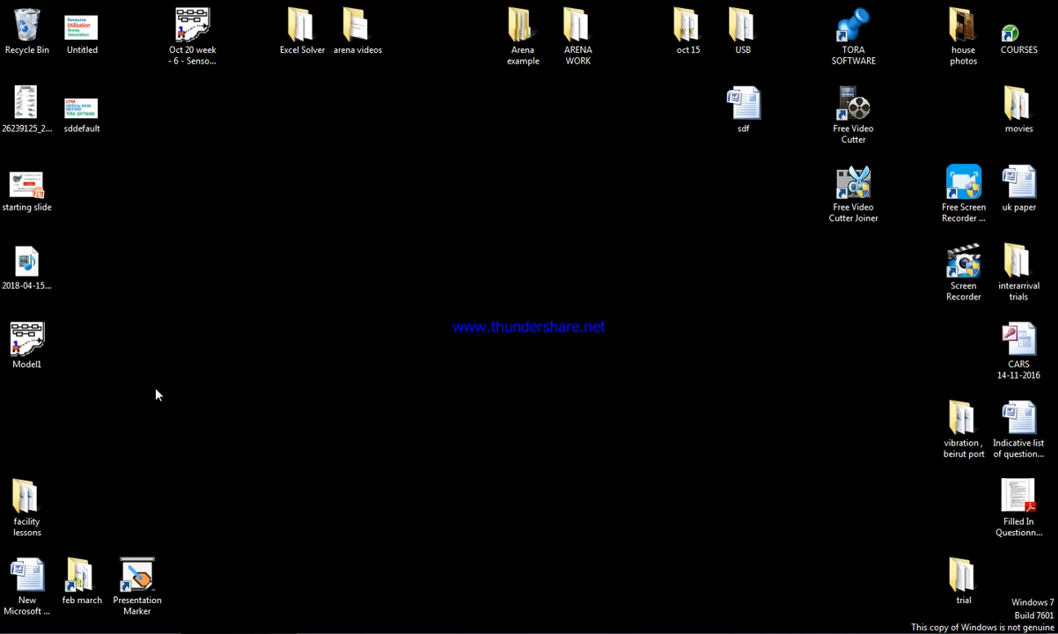
# - Launch Arena with the Model1 simulation model from its desktop icon
pyautogui.click(26, 339)
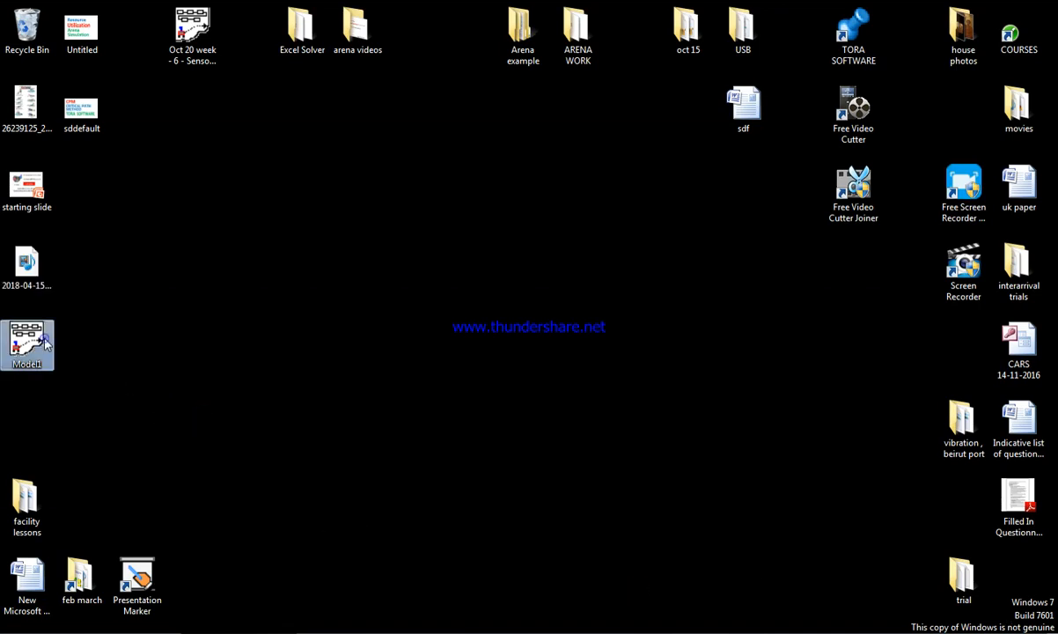
pyautogui.doubleClick(27, 344)
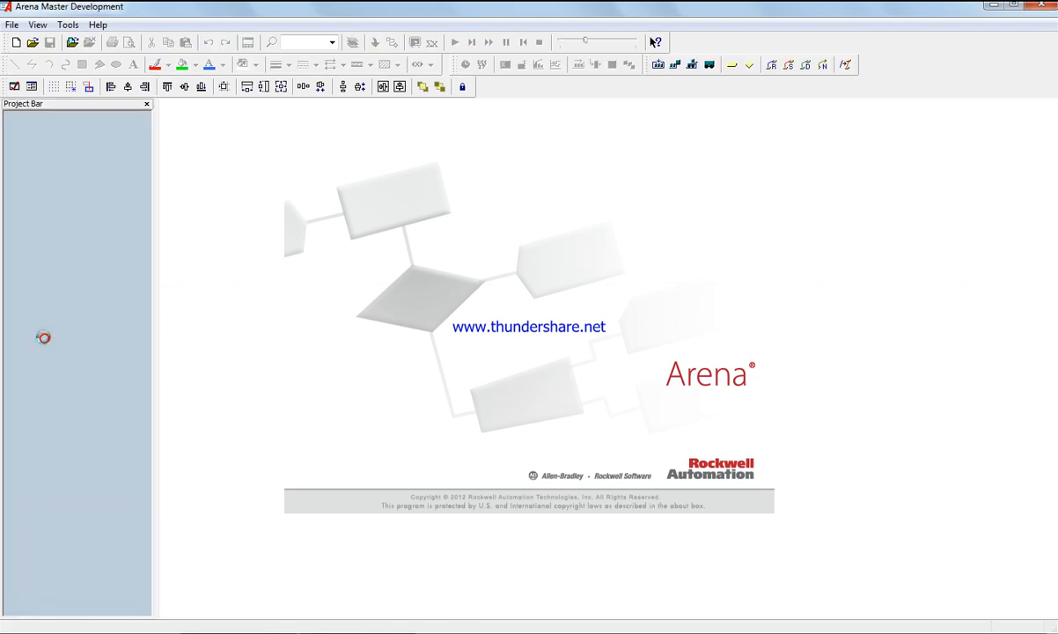